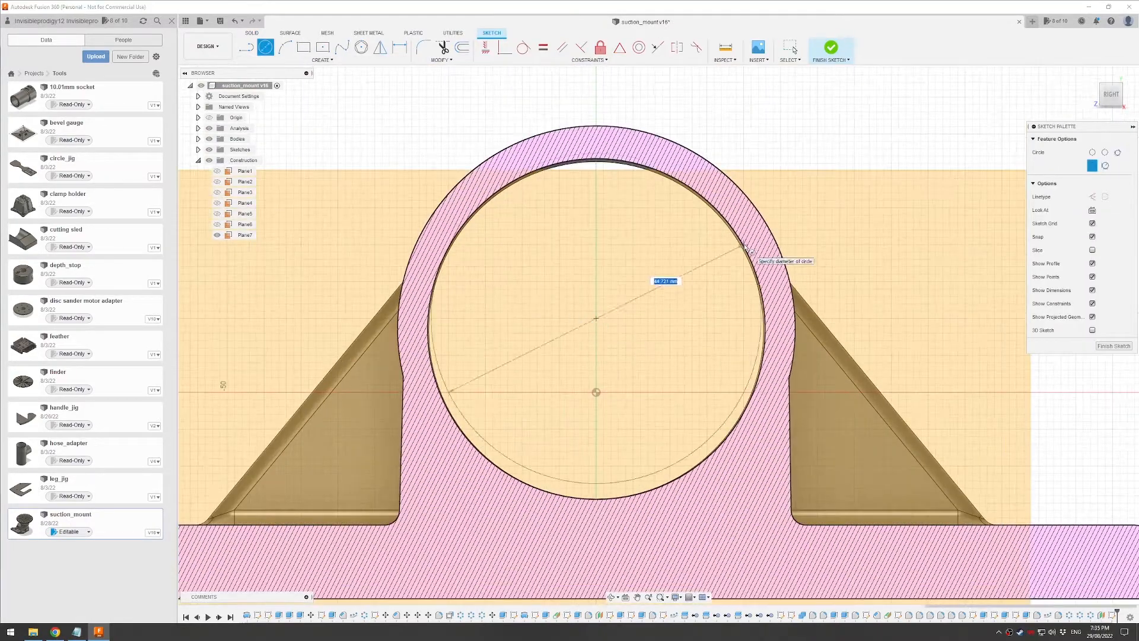
Place the hose-stop flange circle centred in the round hose opening.
{"action": "left_click", "coordinate": [831, 47]}
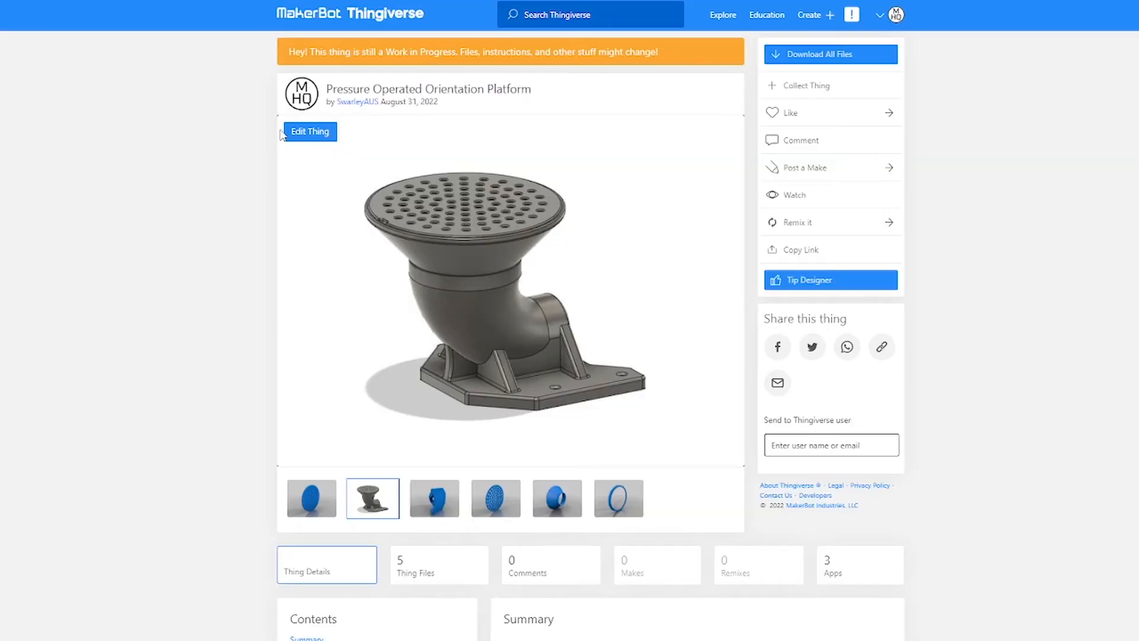
Select the word 'Pressure' in the design title on the Thingiverse page.
{"action": "double_click", "coordinate": [349, 88]}
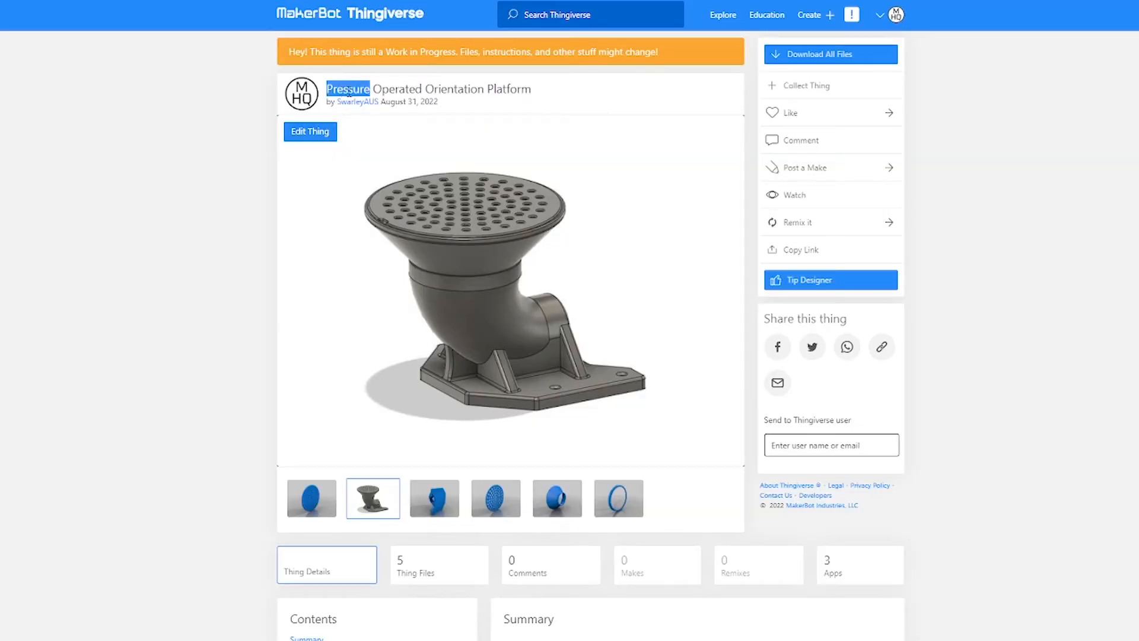